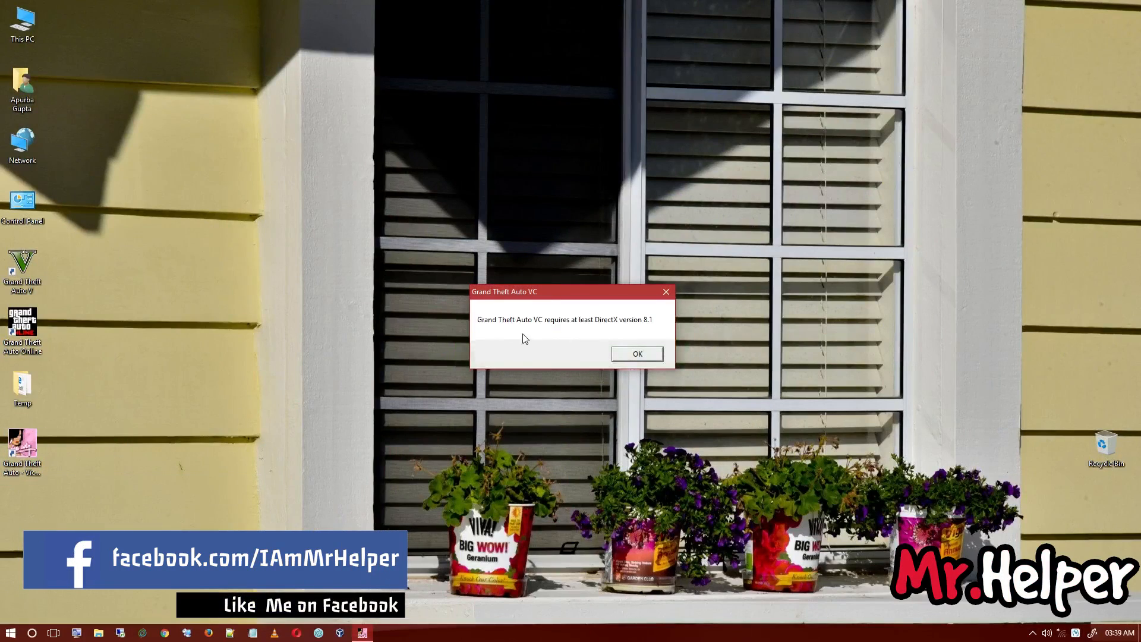
mouse_move(547, 332)
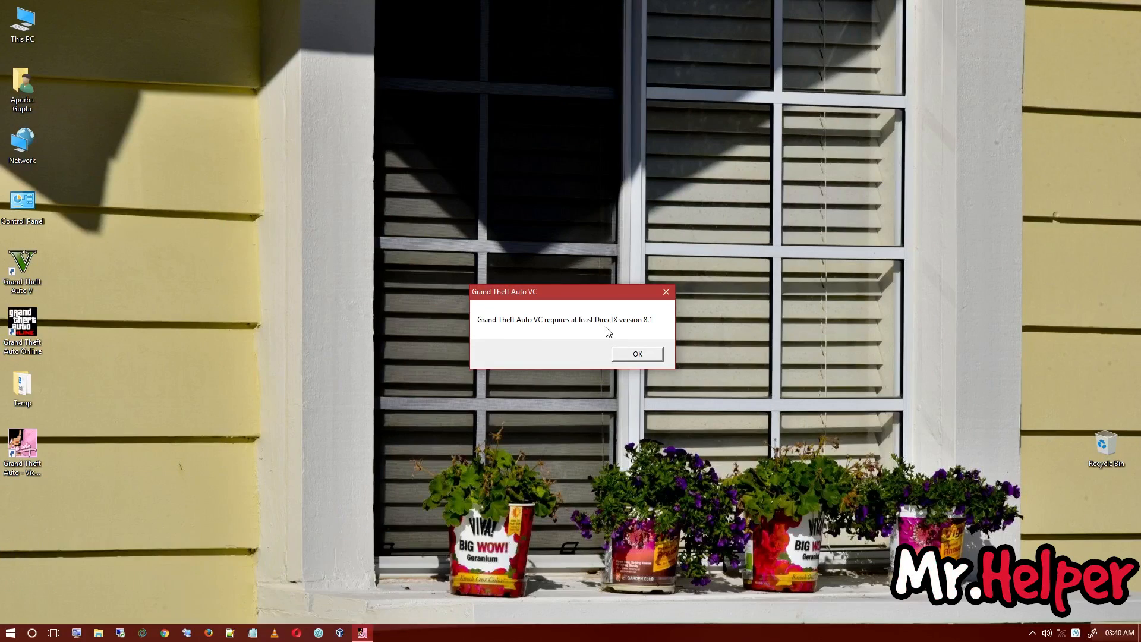
mouse_move(644, 328)
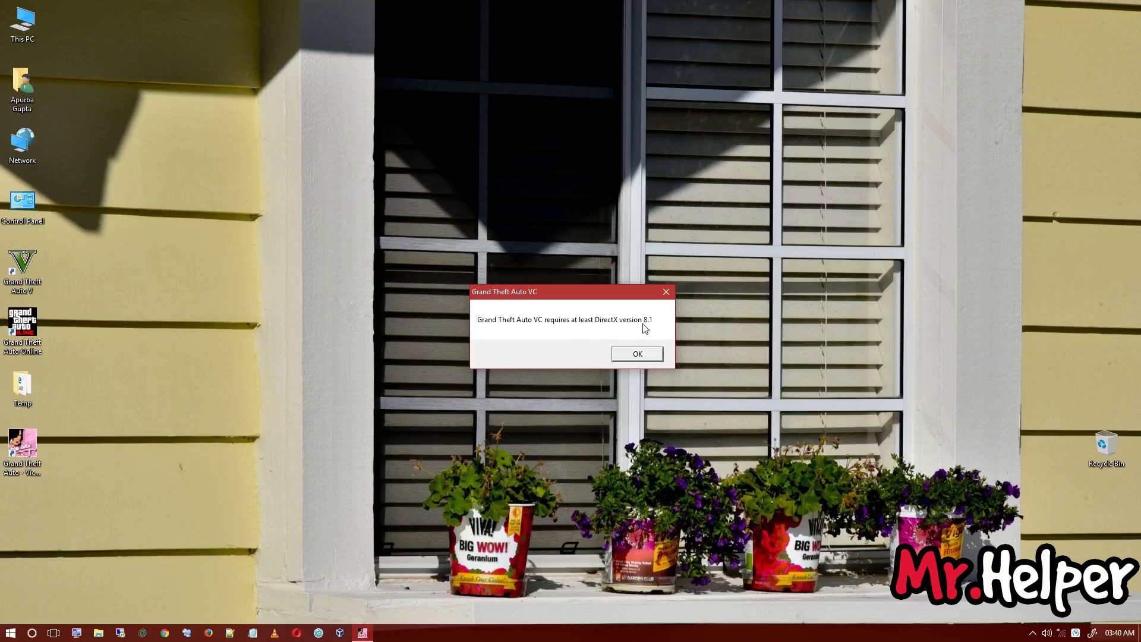
Dismiss the Grand Theft Auto VC 'requires DirectX 8.1' error with OK
click(636, 354)
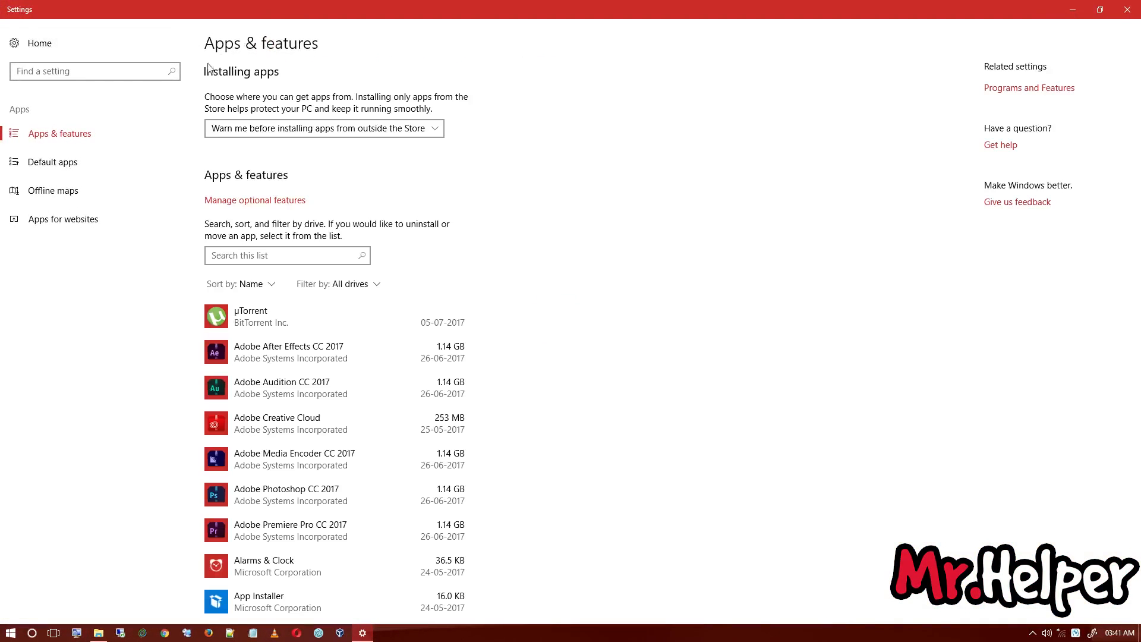
mouse_move(1000, 99)
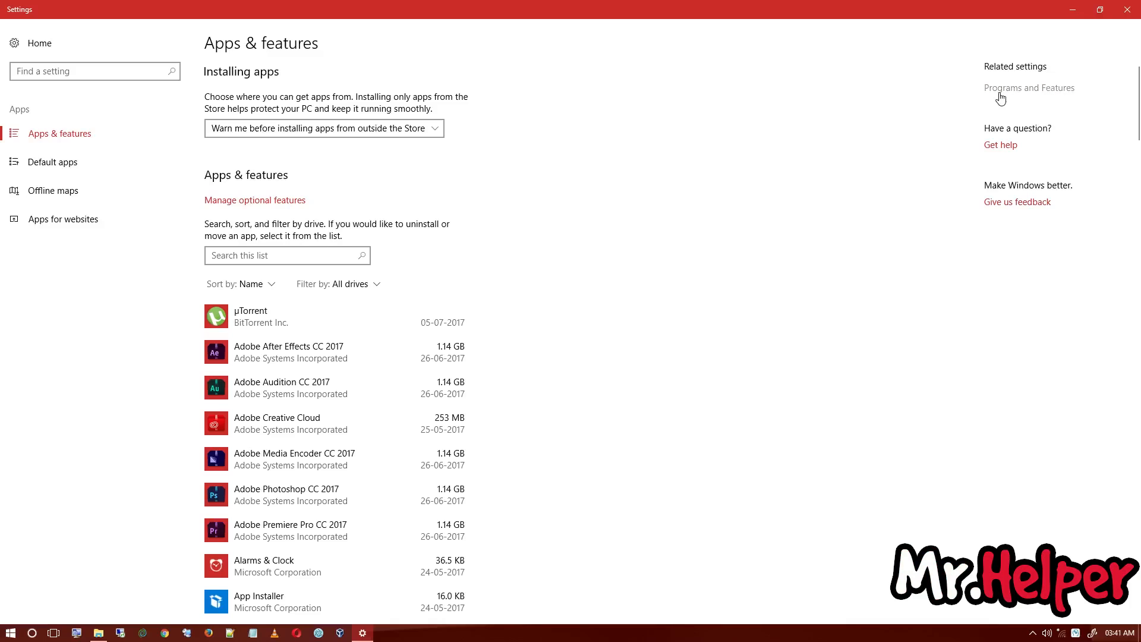
Follow the Programs and Features link from Apps & features related settings
click(1029, 88)
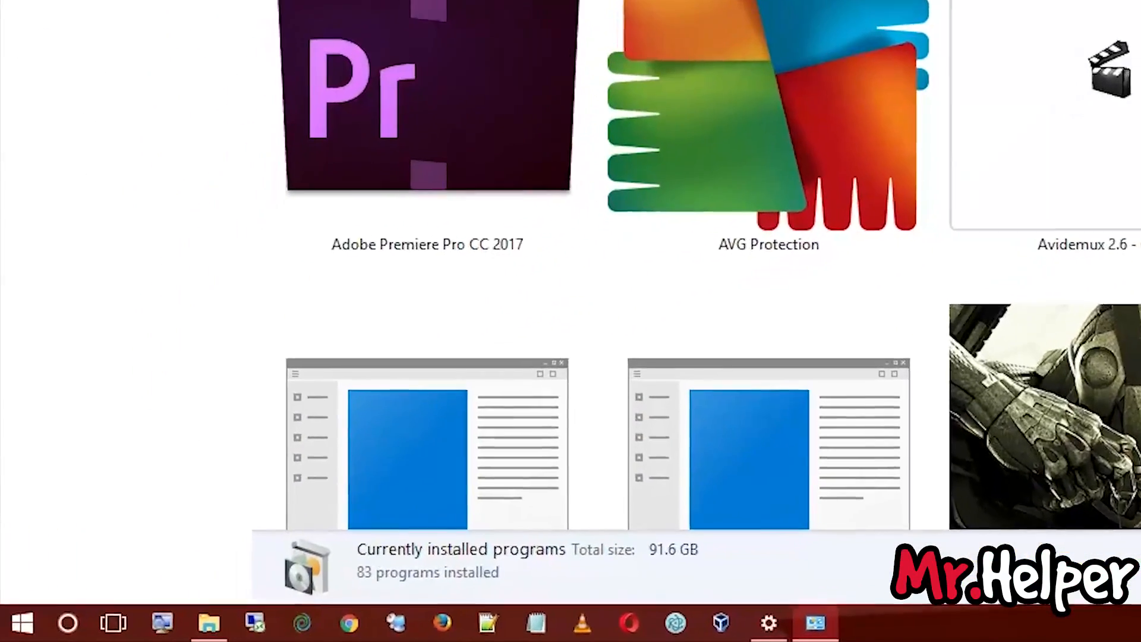
Run appwiz.cpl from the Run dialog to show Programs and Features
key(Win+r)
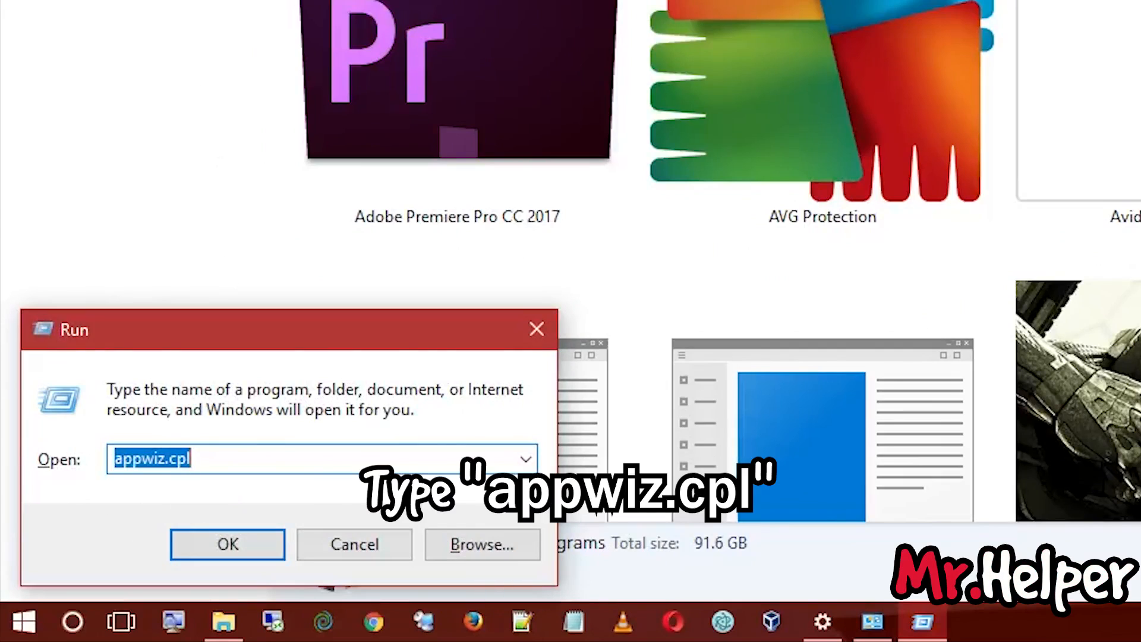
click(227, 544)
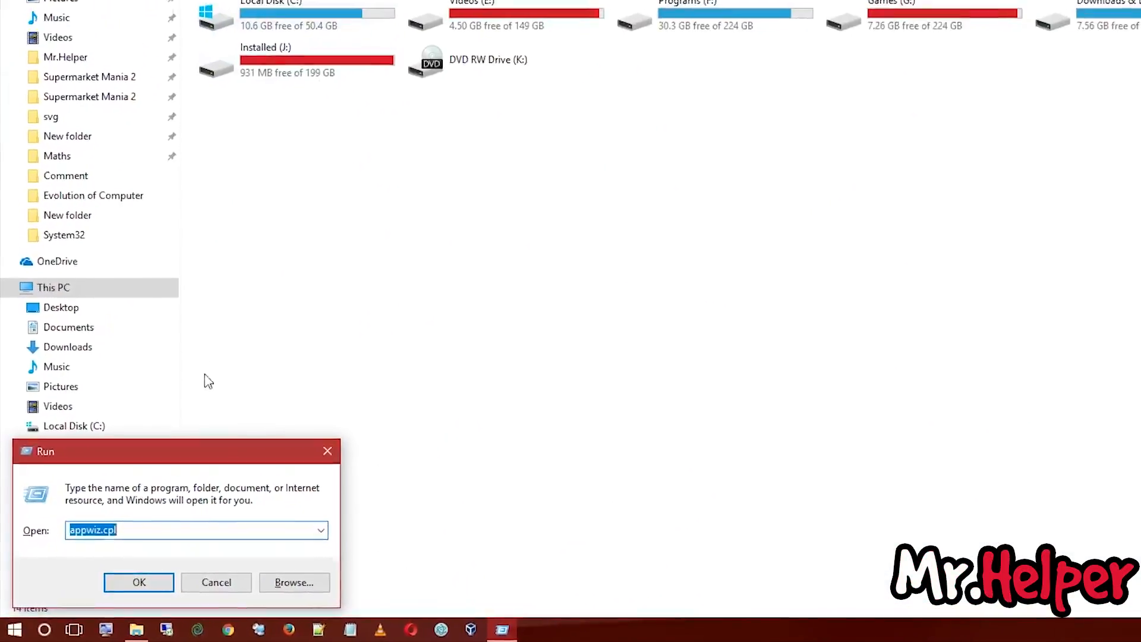
click(137, 582)
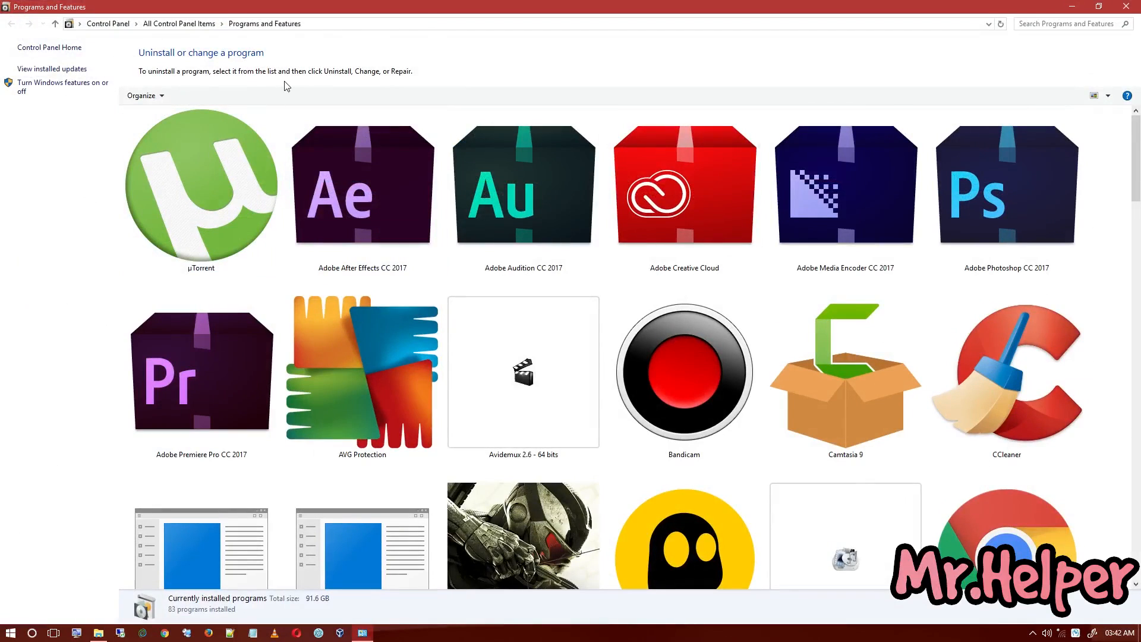
mouse_move(62, 86)
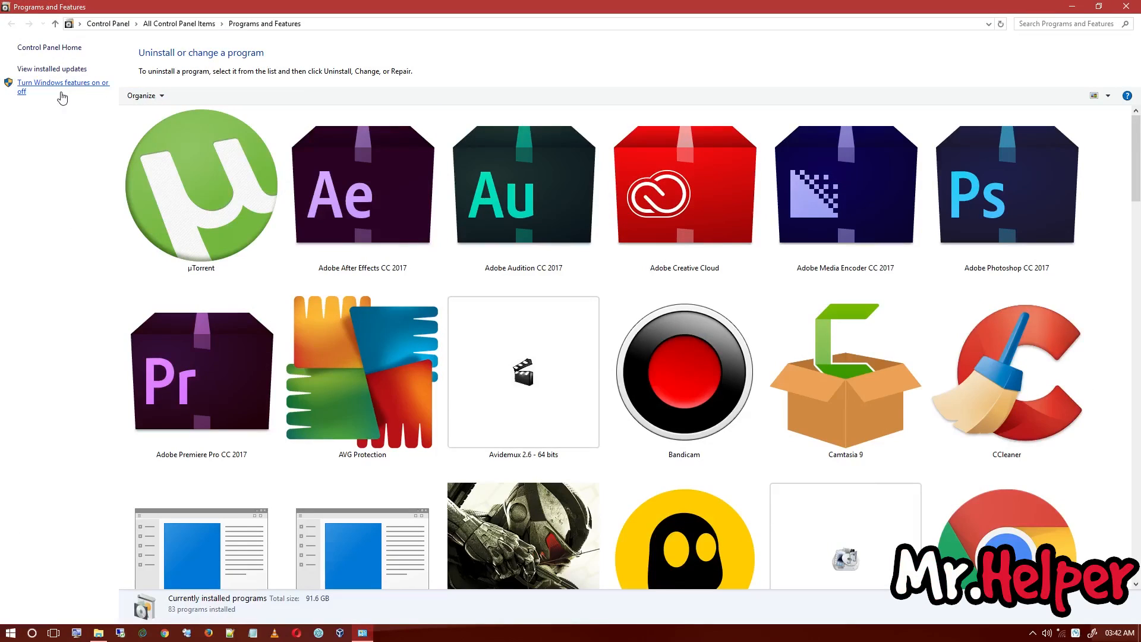
Choose 'Turn Windows features on or off' in the Programs and Features left pane
click(63, 87)
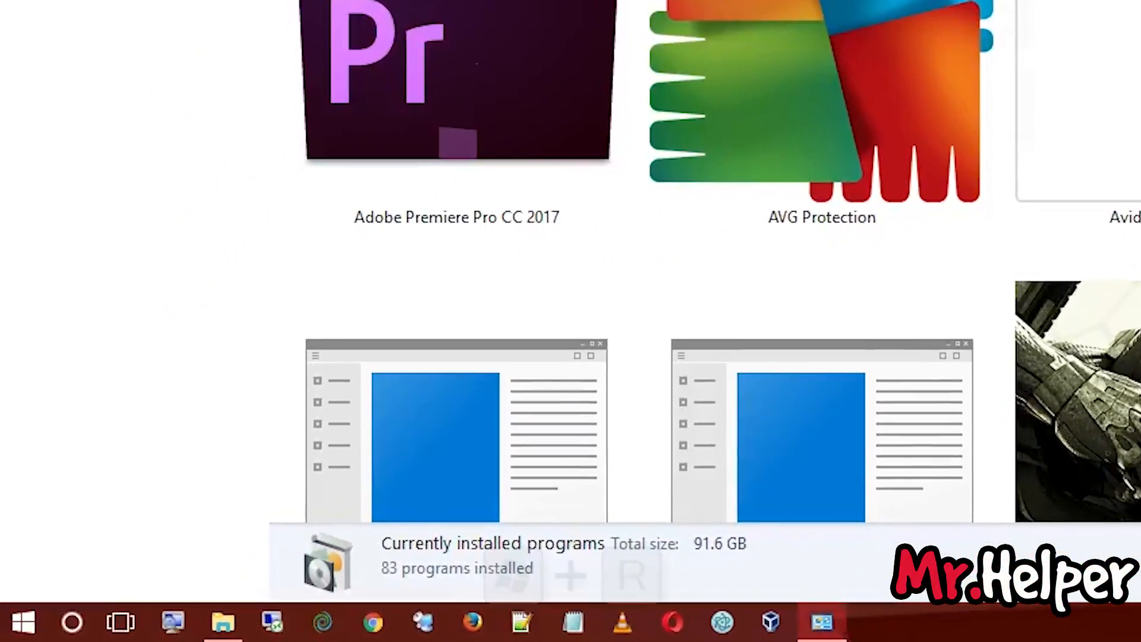
Run optionalfeatures from the Run dialog to show the Windows Features list
key(Win+r)
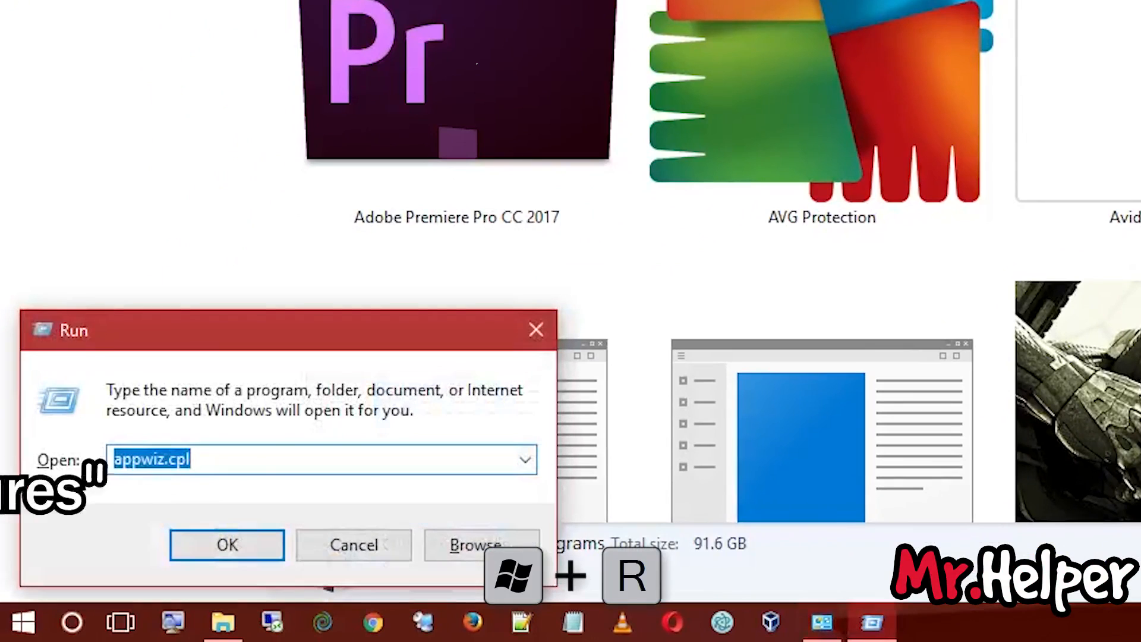
text(optionalfeatures)
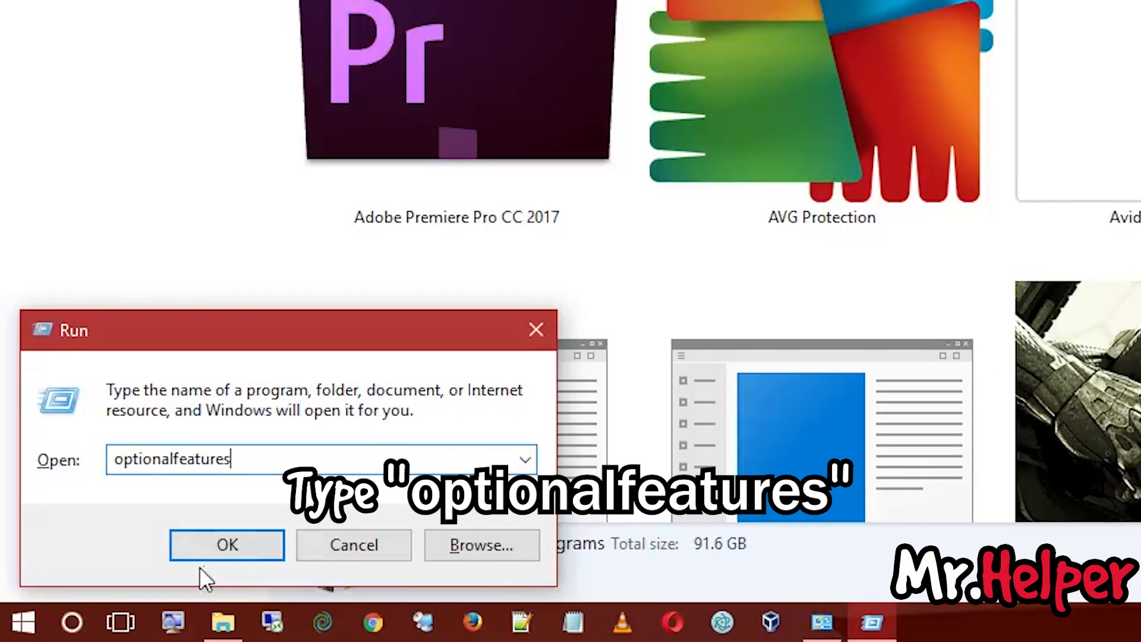
click(226, 544)
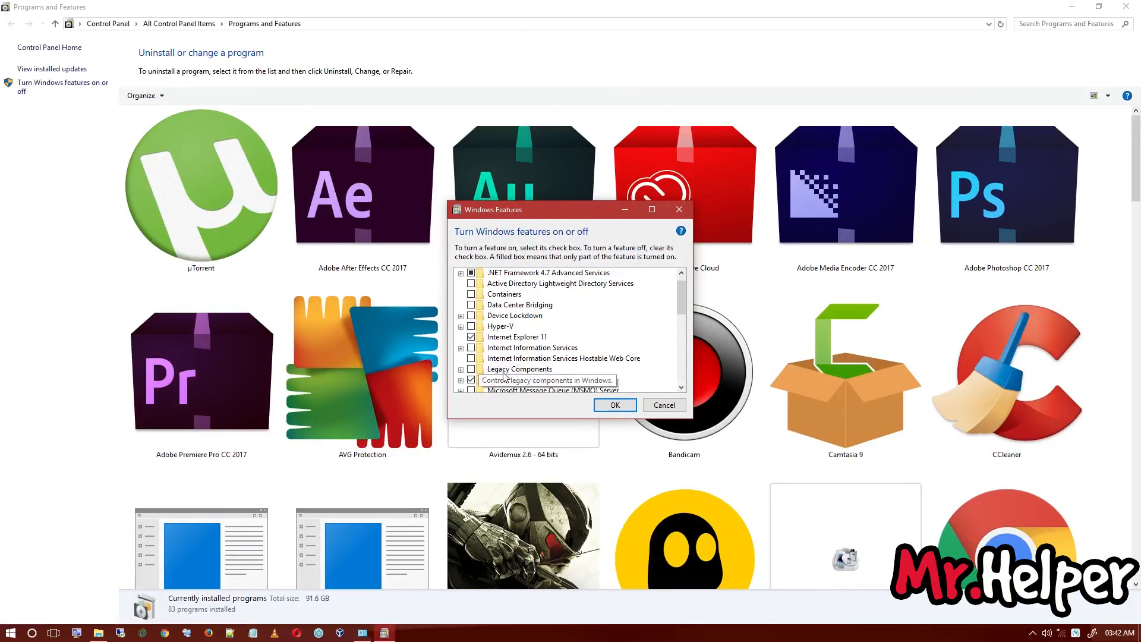
Expand Legacy Components, enable DirectPlay, apply with OK and close the completion notice
click(519, 368)
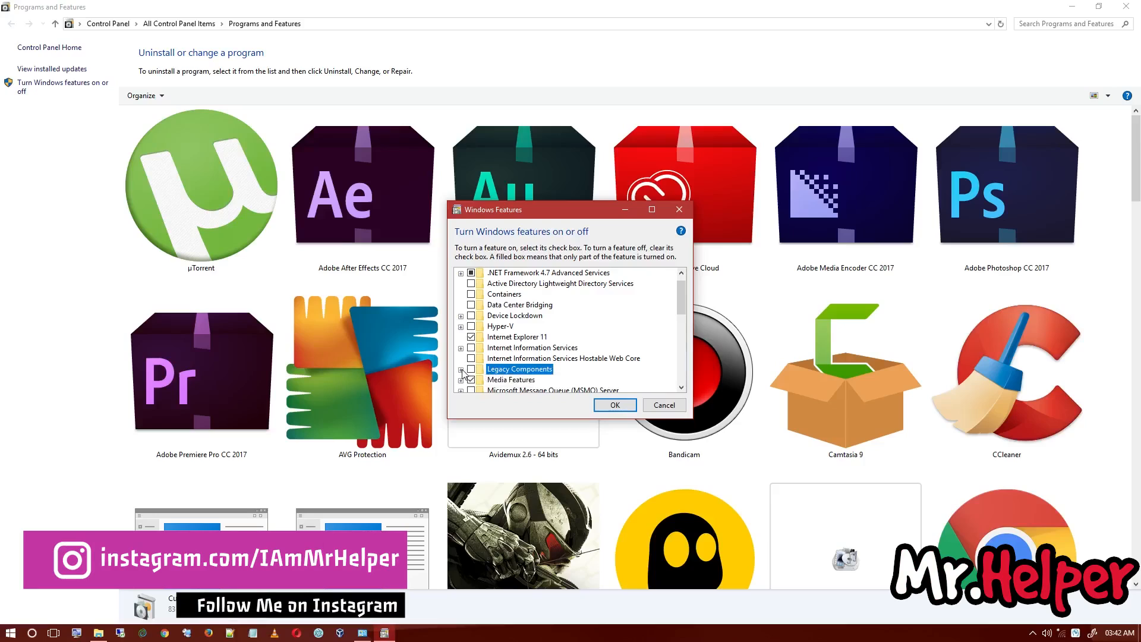
click(461, 369)
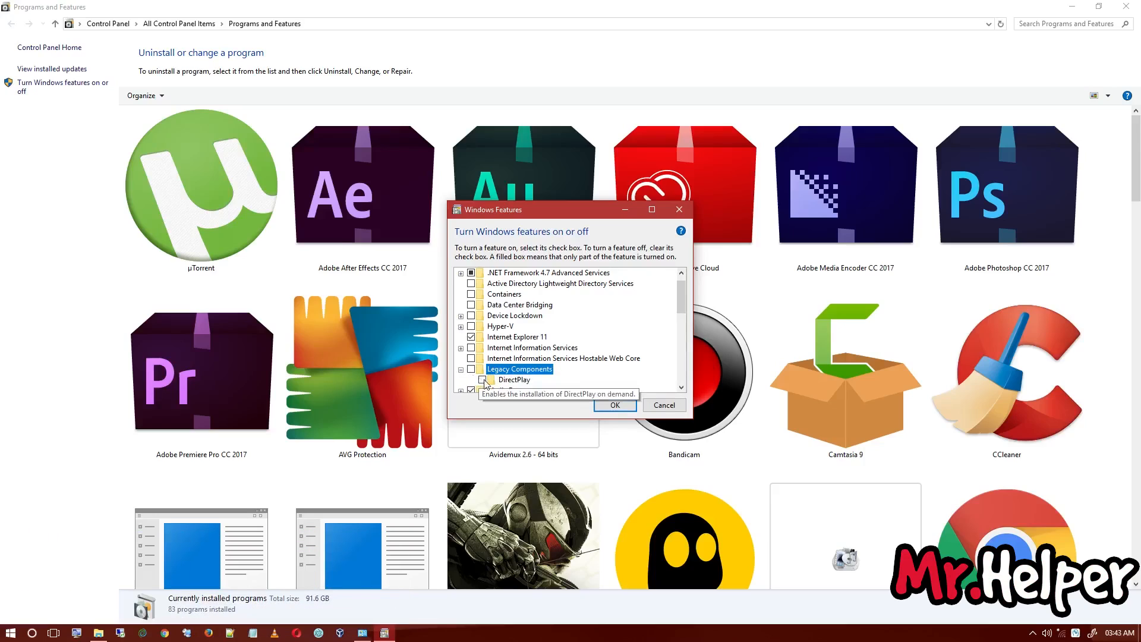
click(471, 368)
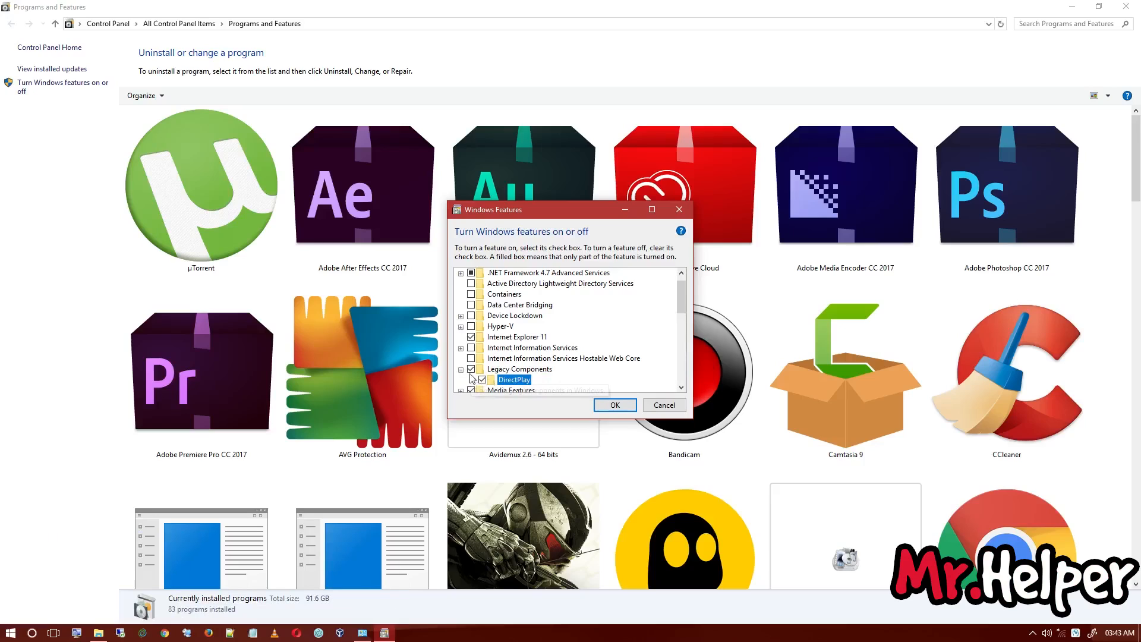
click(614, 404)
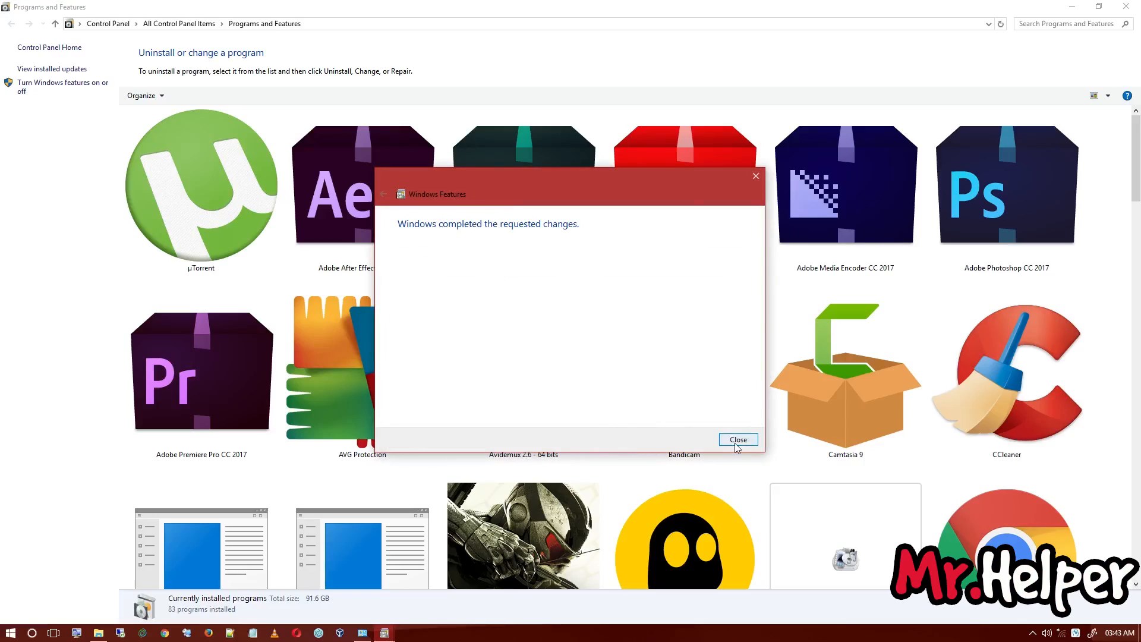
click(737, 440)
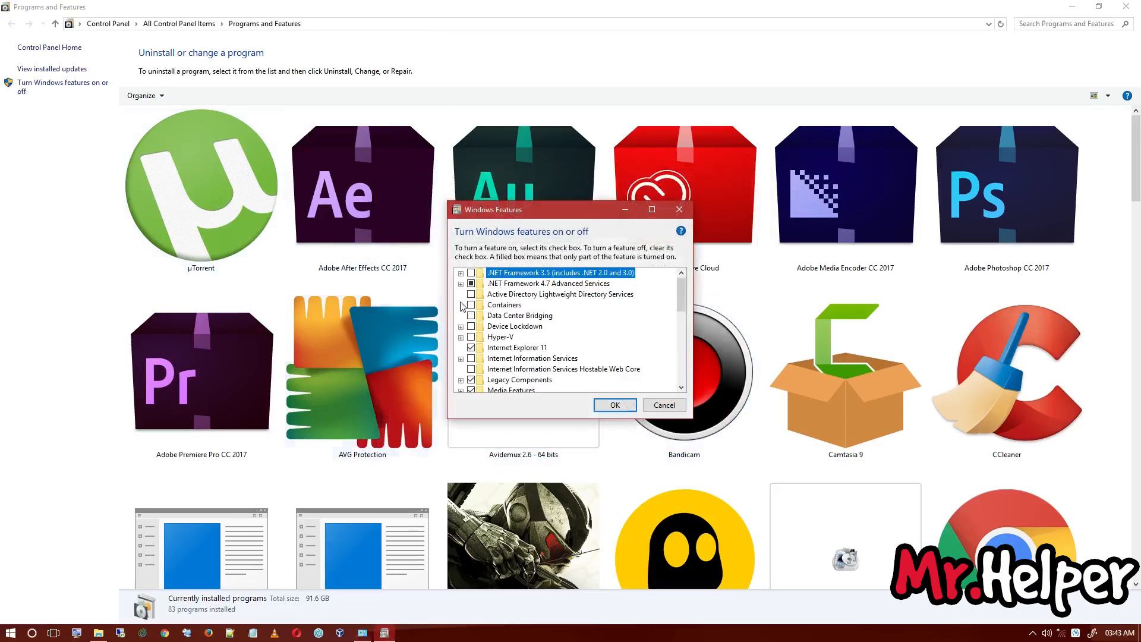
Confirm DirectPlay ticked under Legacy Components, apply again, then return to the features list
scroll(down, 3)
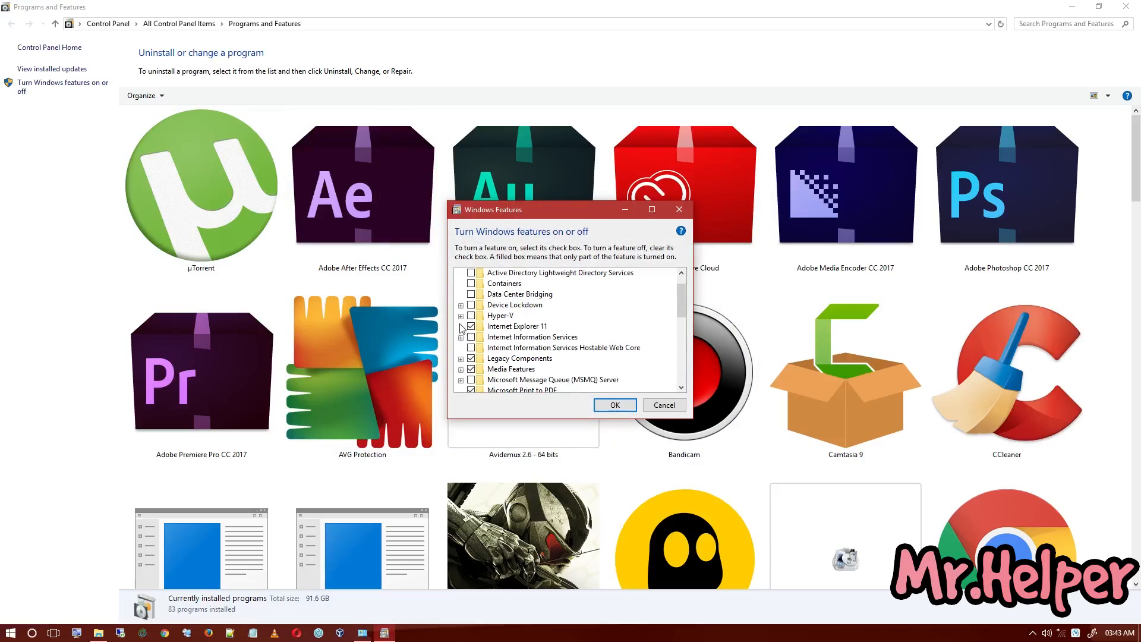
click(461, 361)
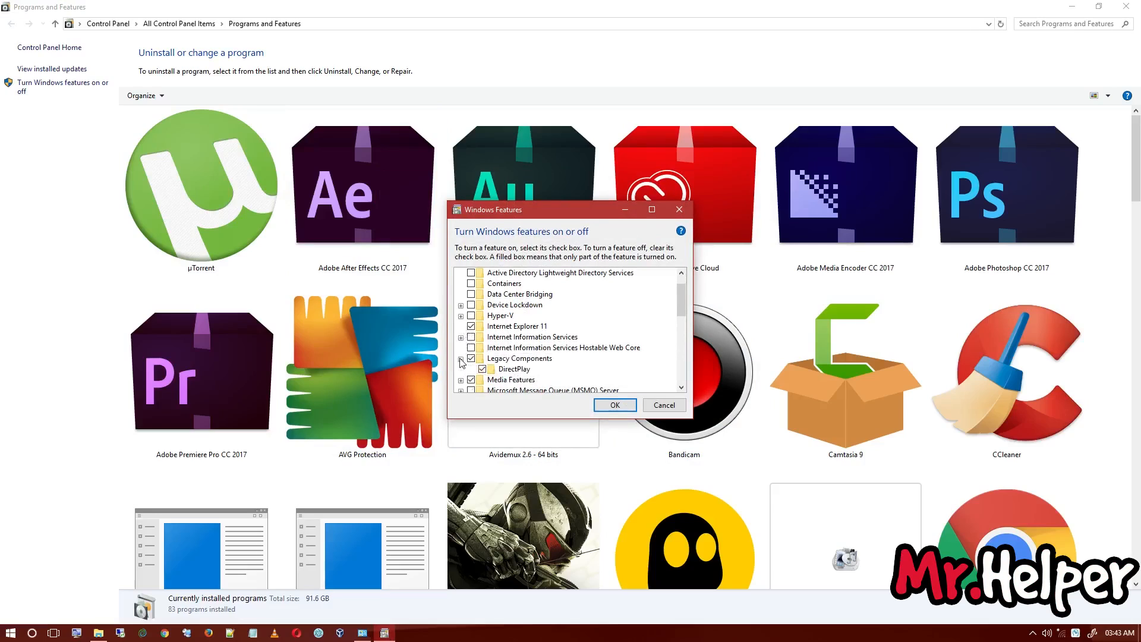
click(519, 357)
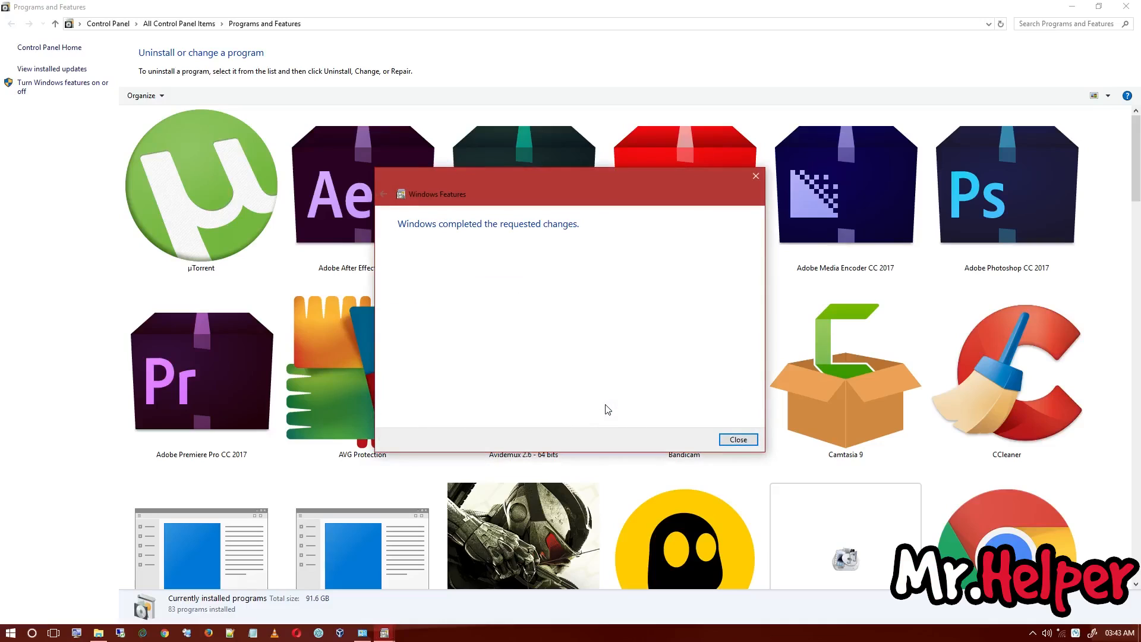
click(736, 439)
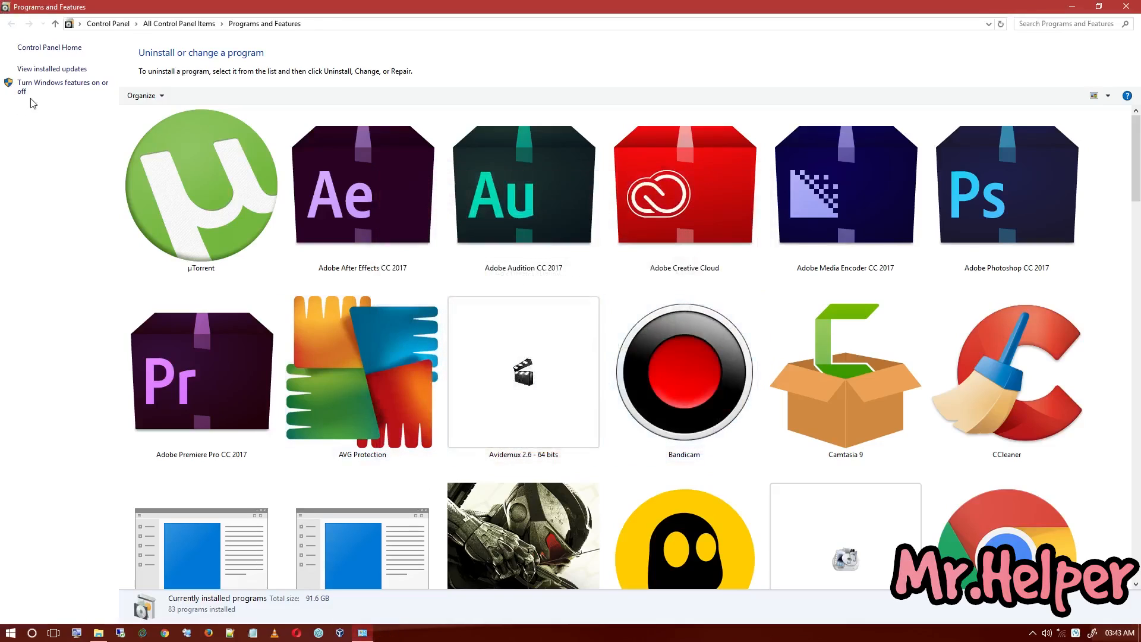
click(63, 87)
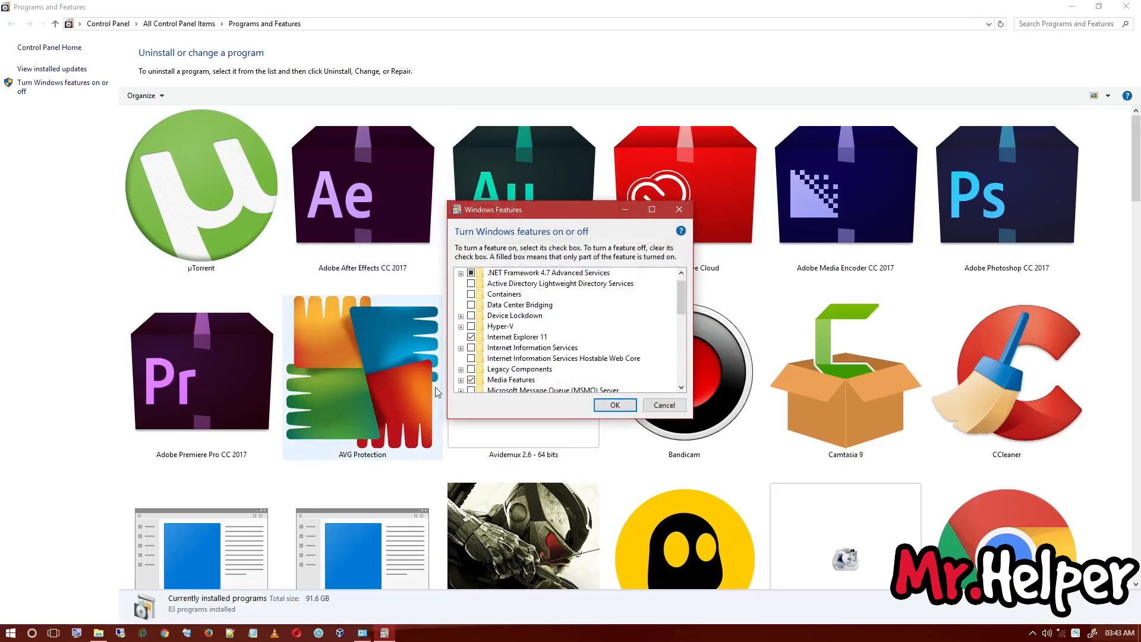
Close and reopen Windows Features to verify DirectPlay under Legacy Components stays checked
click(614, 404)
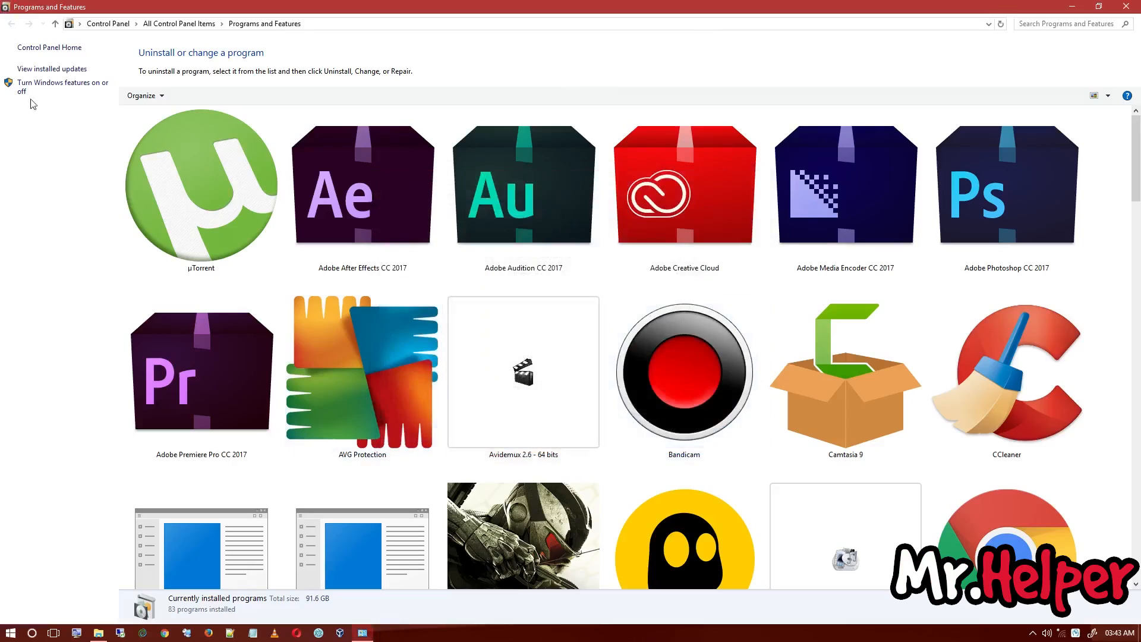
click(60, 86)
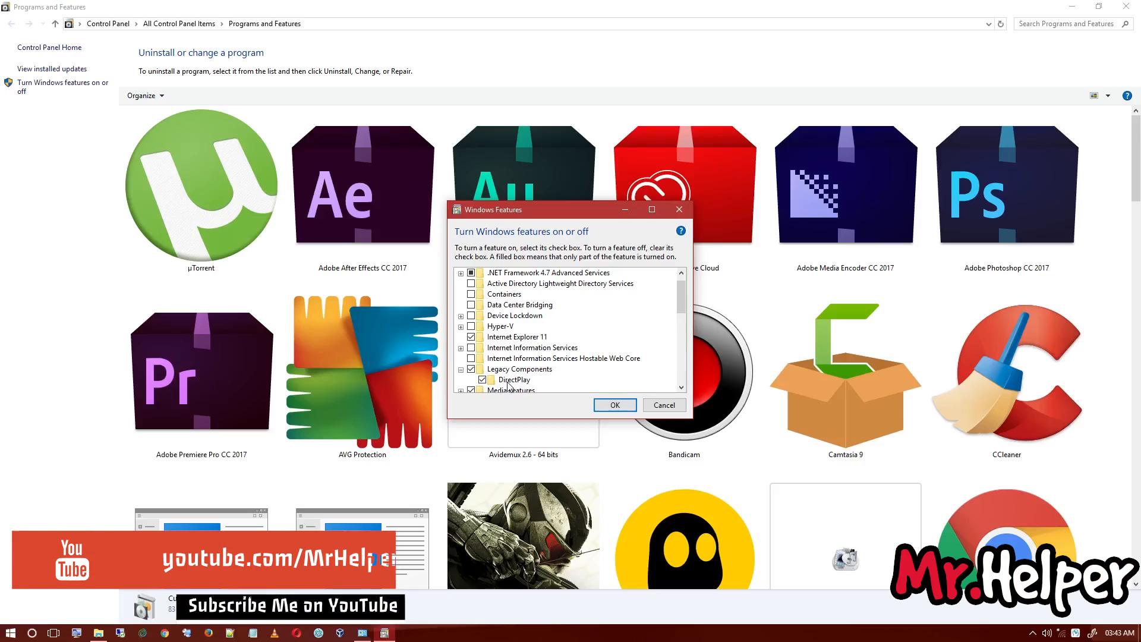
click(613, 404)
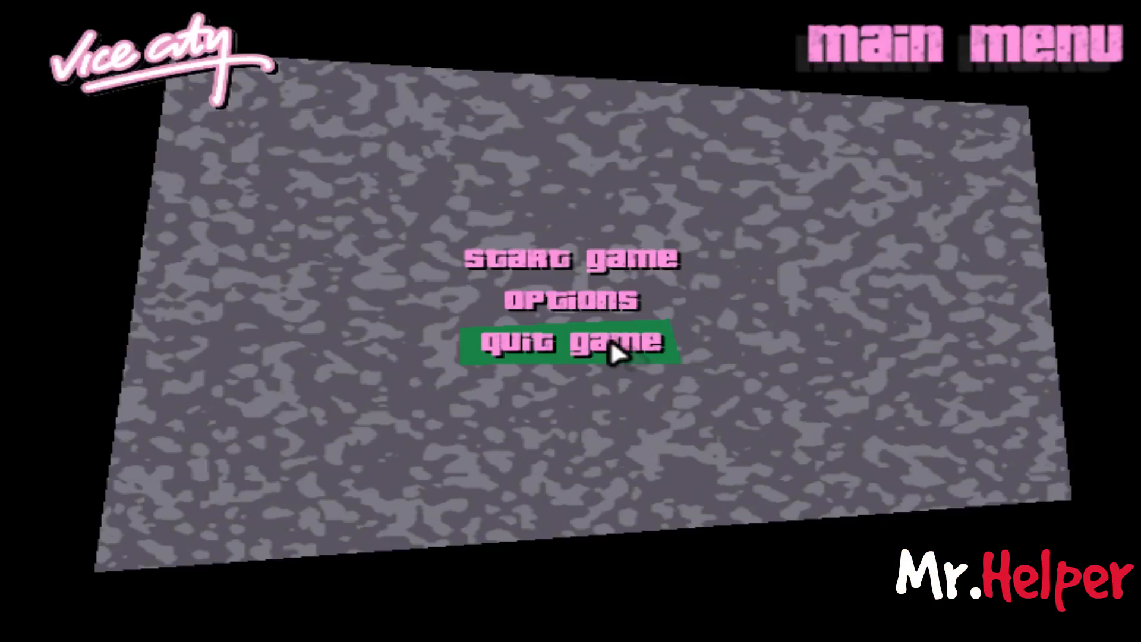
Quit Grand Theft Auto: Vice City from the main menu and confirm Yes
click(569, 342)
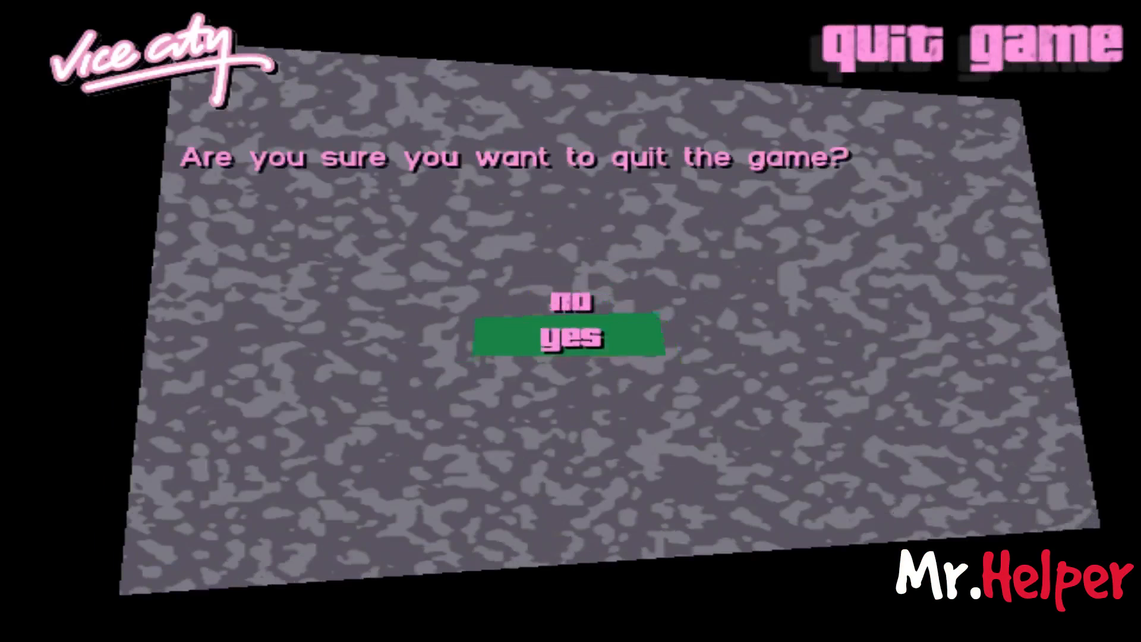
click(569, 336)
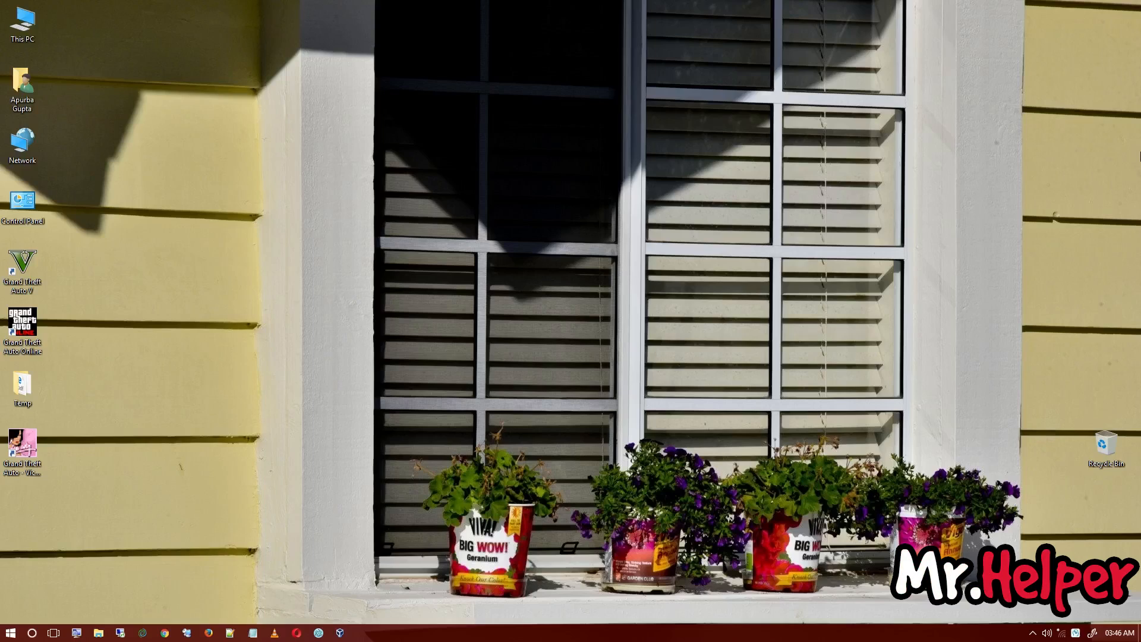